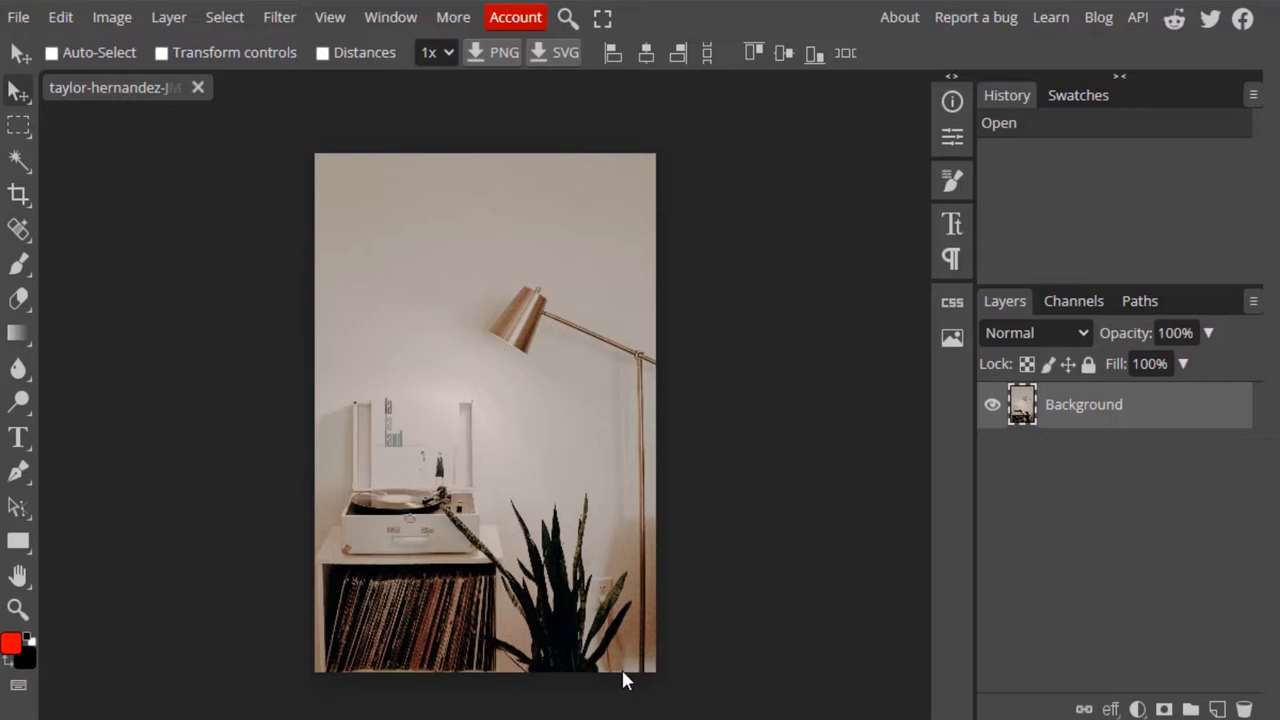
mouse_move(304, 164)
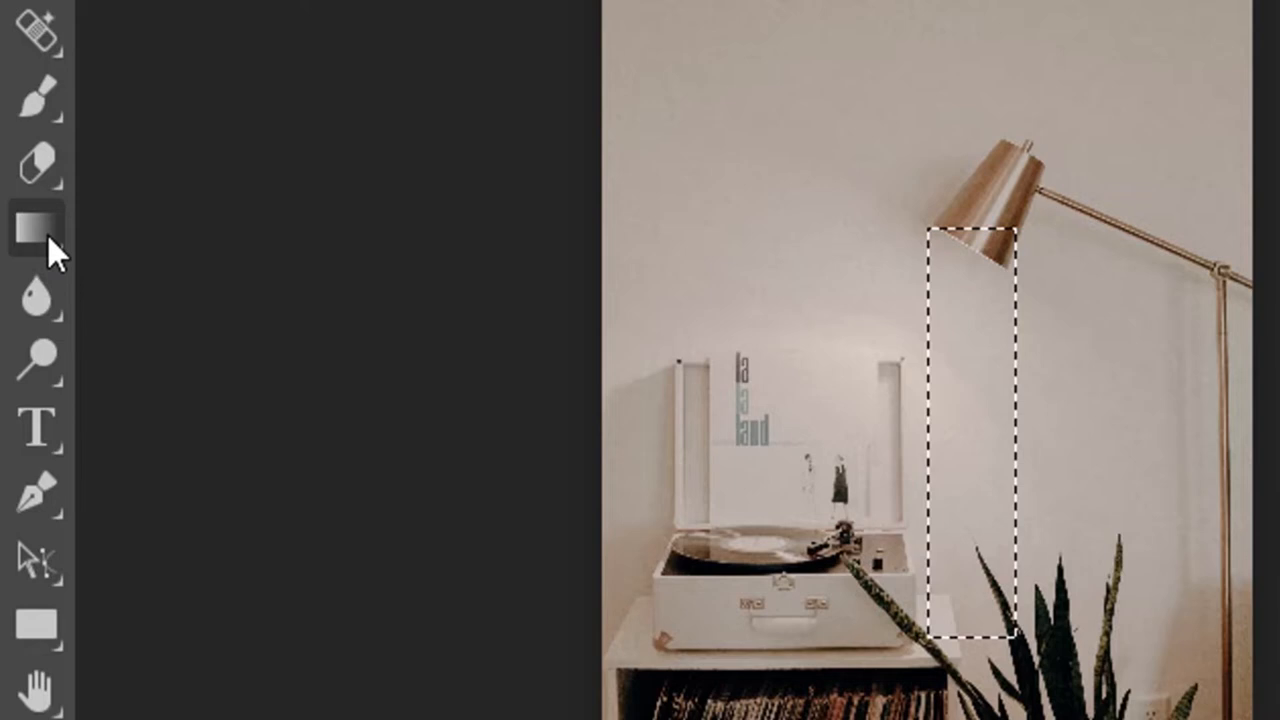
Step: Define a gradient with a white left color stop and a 0% opacity right stop
left_click(36, 228)
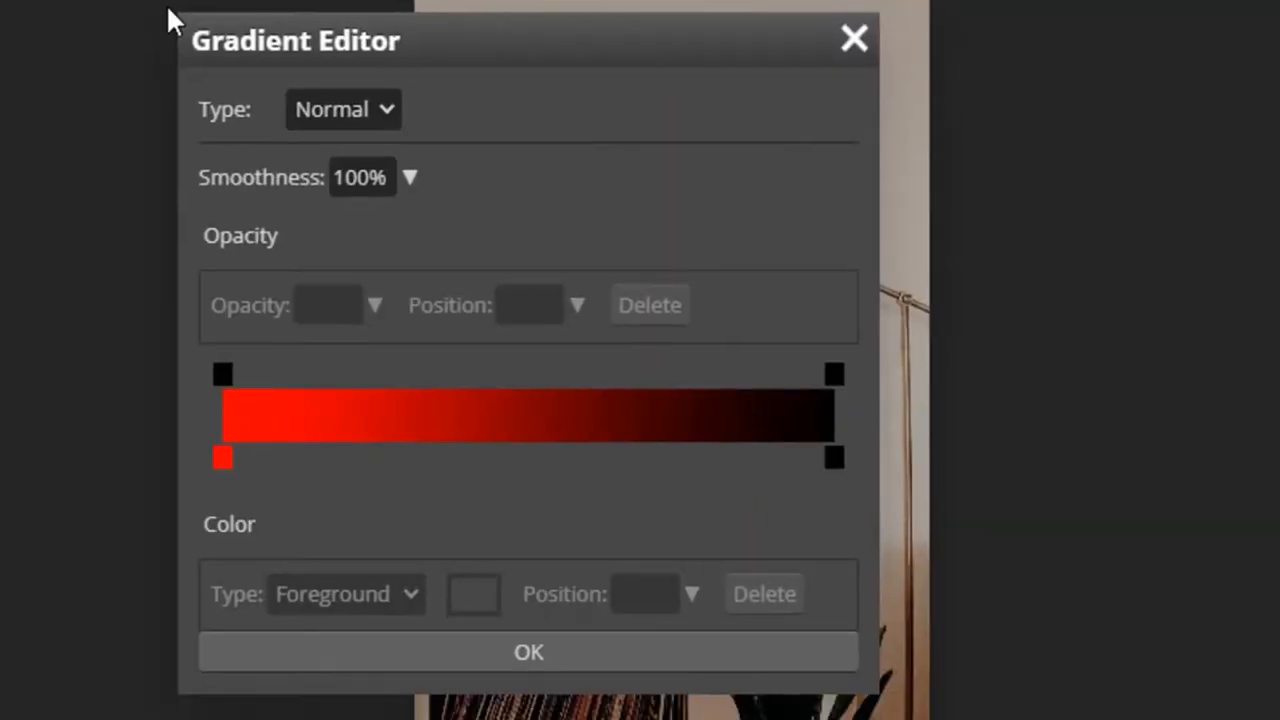
left_click(222, 456)
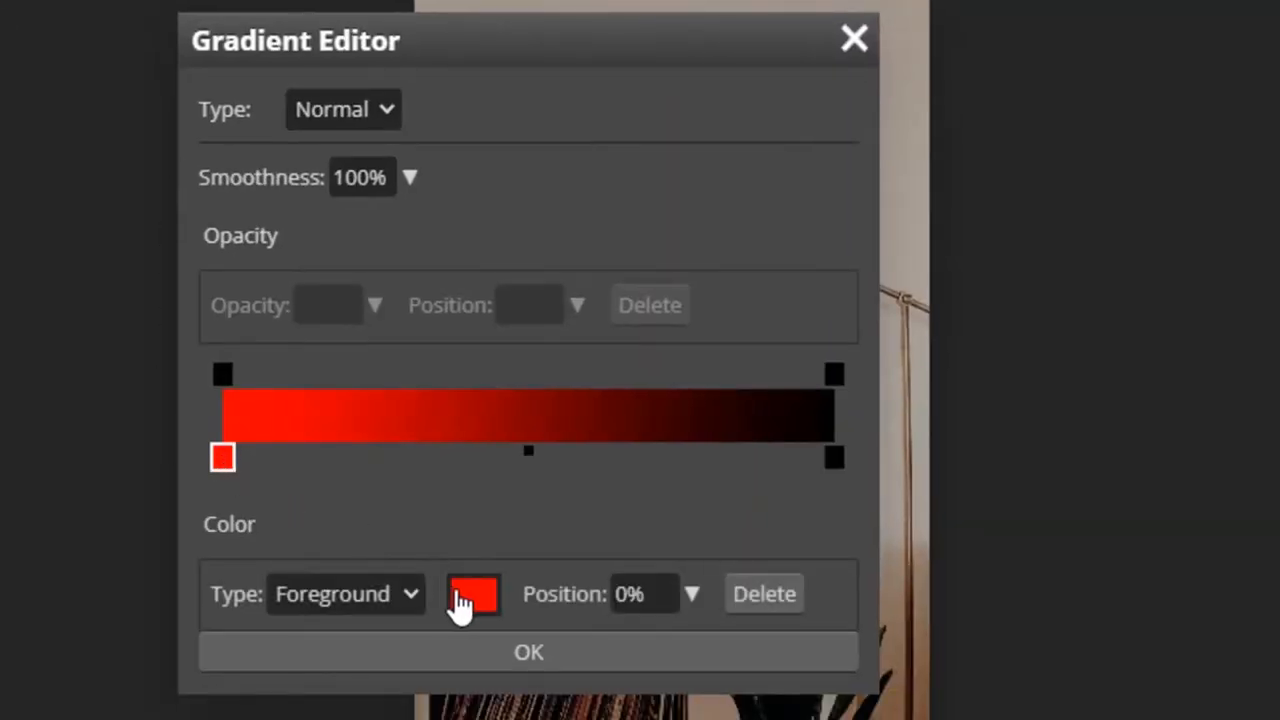
left_click(472, 592)
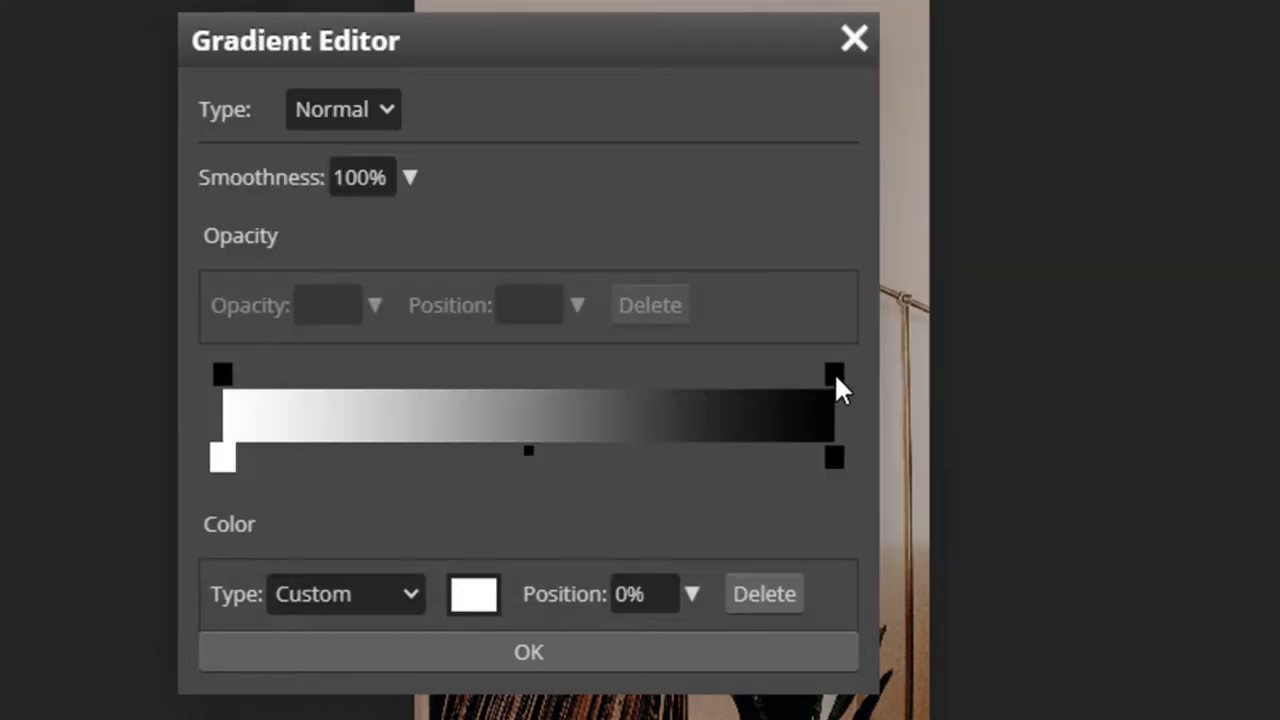
left_click(834, 374)
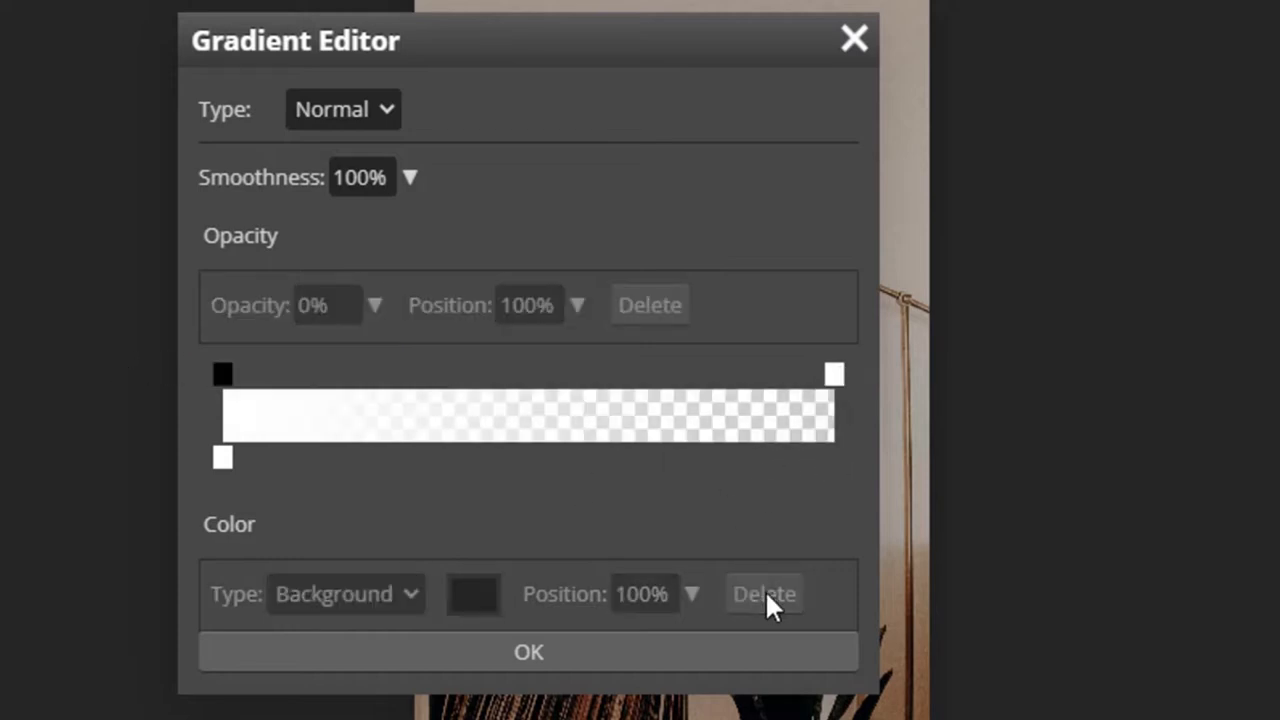
left_click(528, 652)
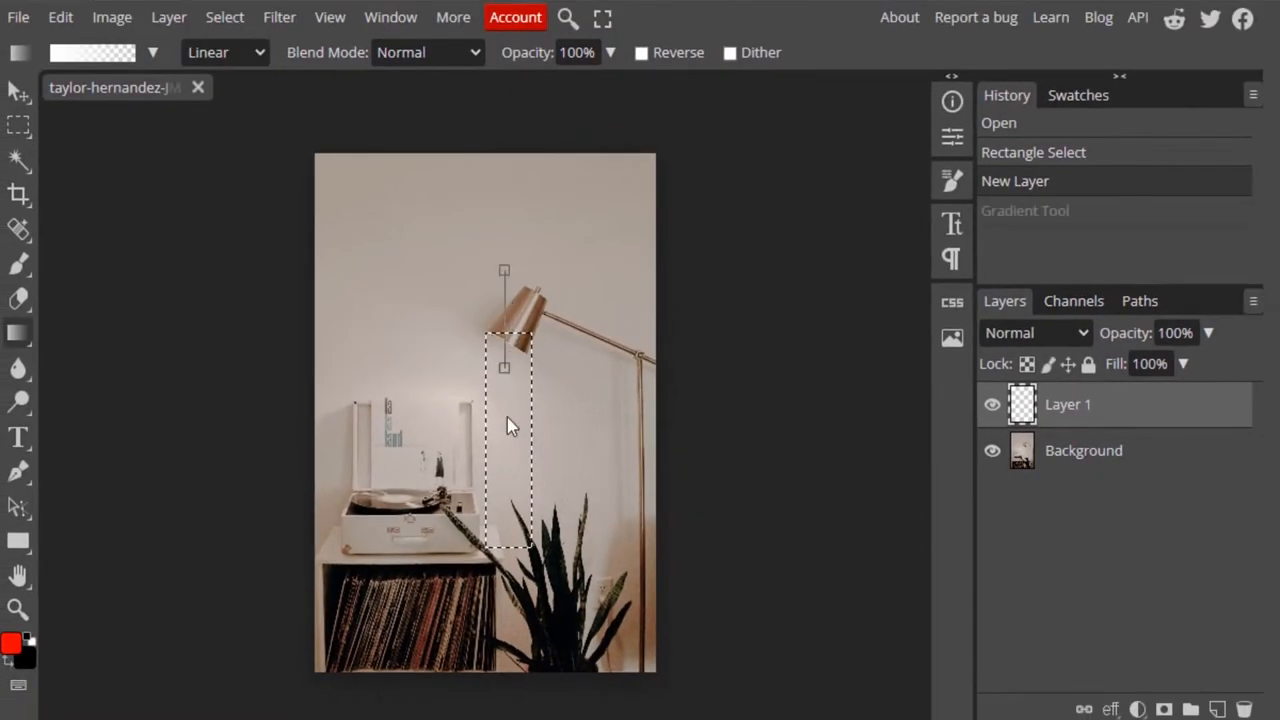
Step: Drag the gradient vertically through the selection so the strip fades white downward
left_click_drag(504, 368, 504, 556)
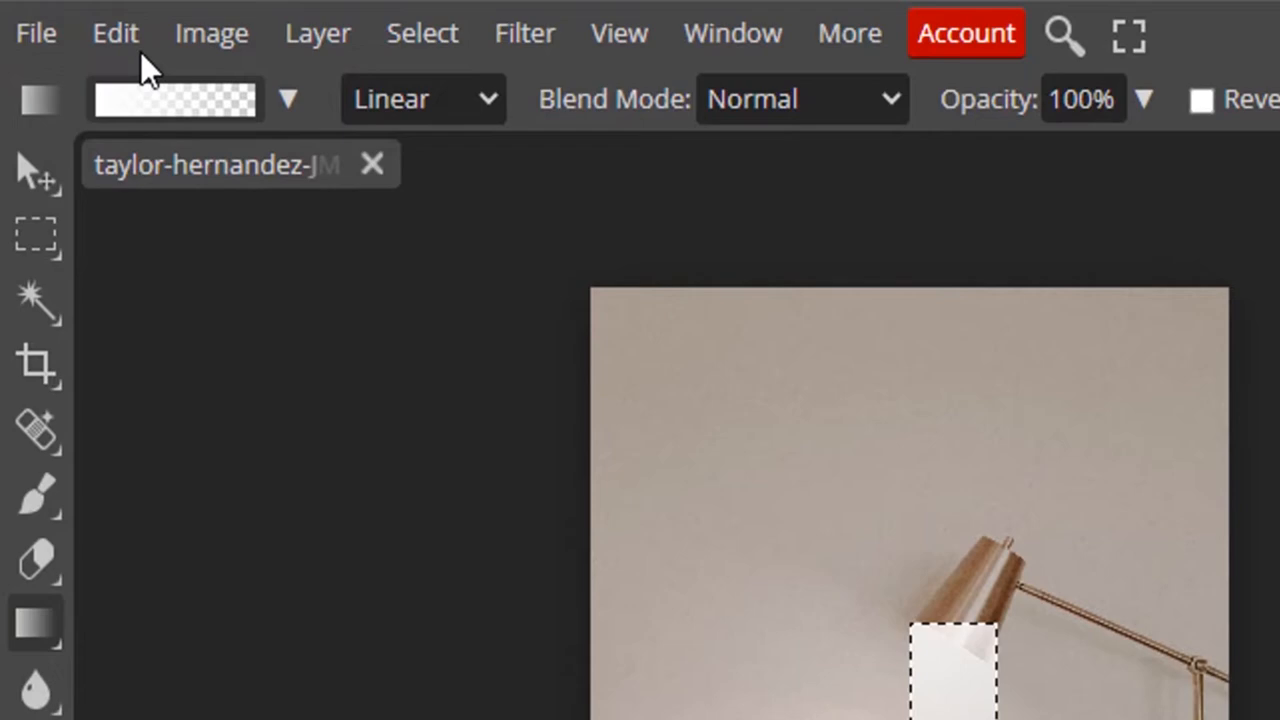
Step: Free-transform the strip, tilting and widening its lower end into a cone from the shade
left_click(116, 32)
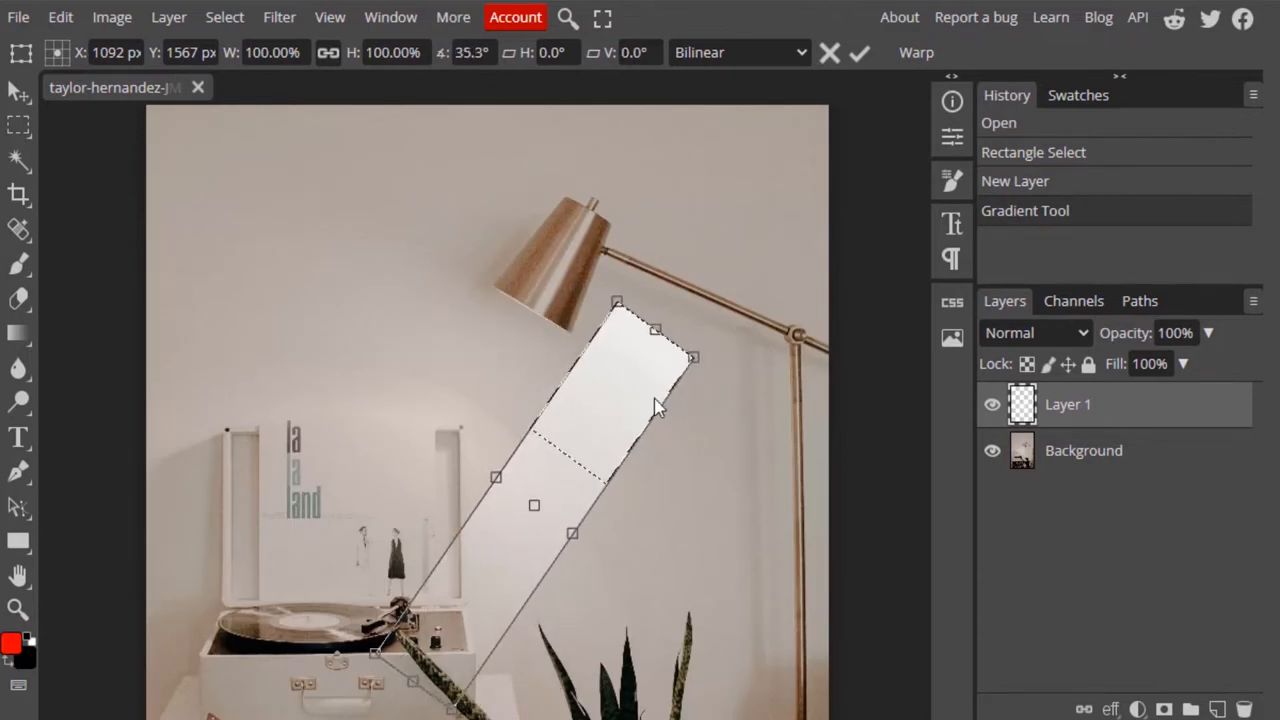
left_click_drag(660, 410, 576, 328)
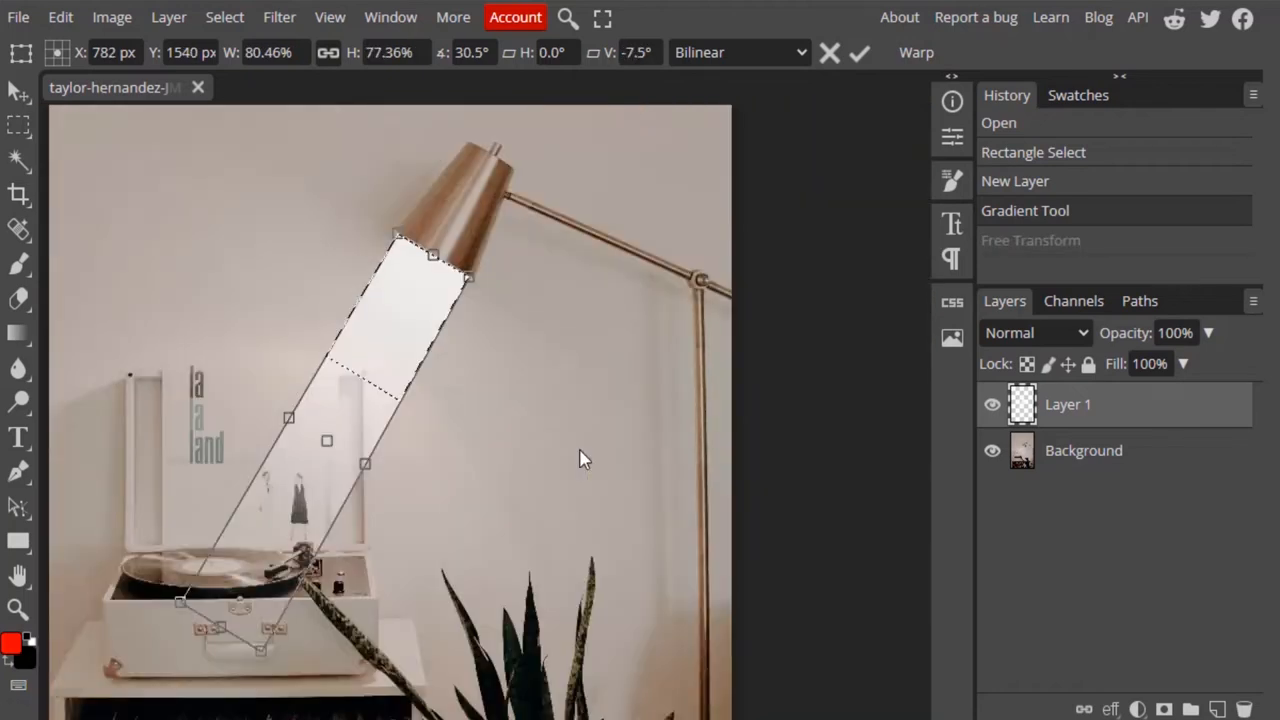
left_click_drag(180, 600, 284, 664)
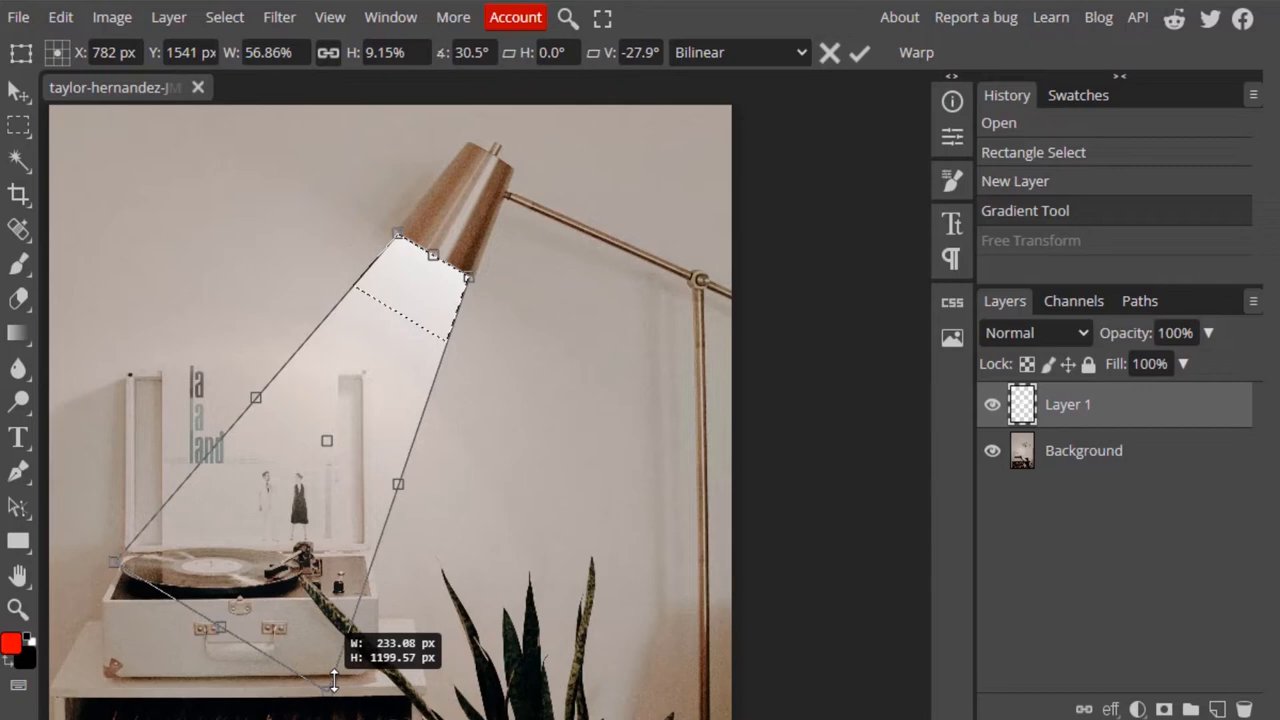
left_click(858, 52)
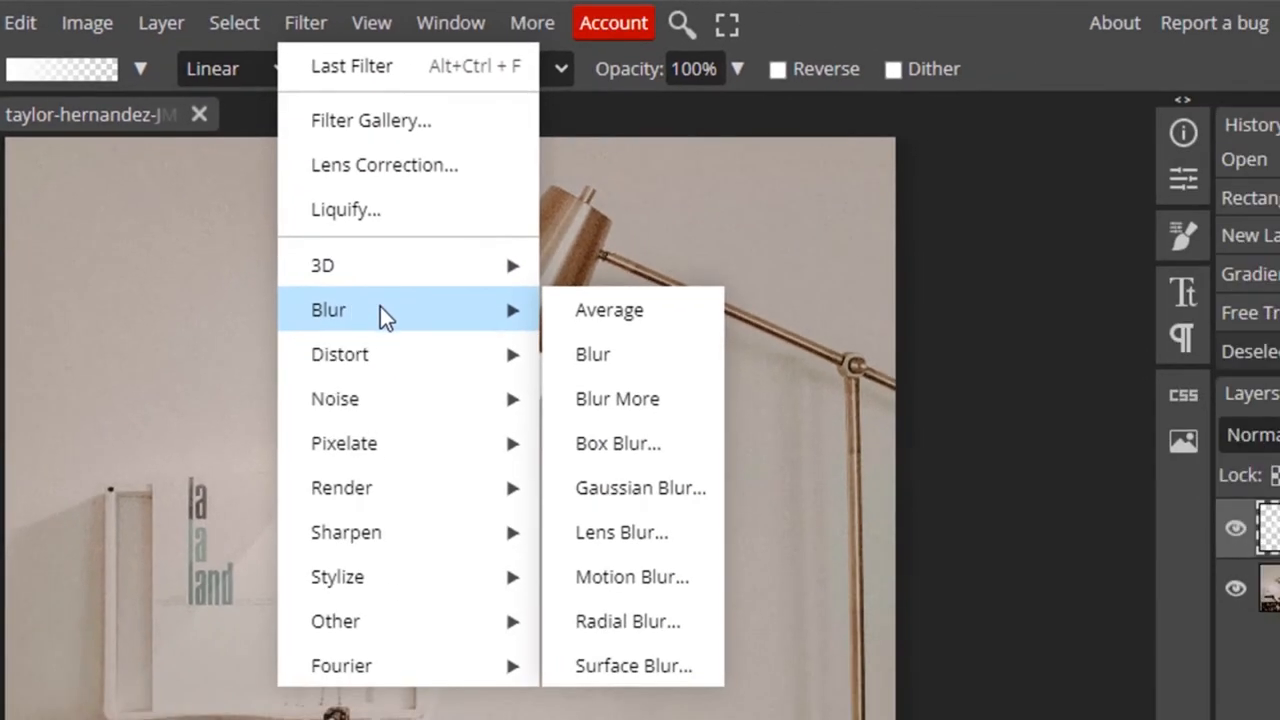
Step: Soften the beam with a 19 px Gaussian Blur
left_click(640, 488)
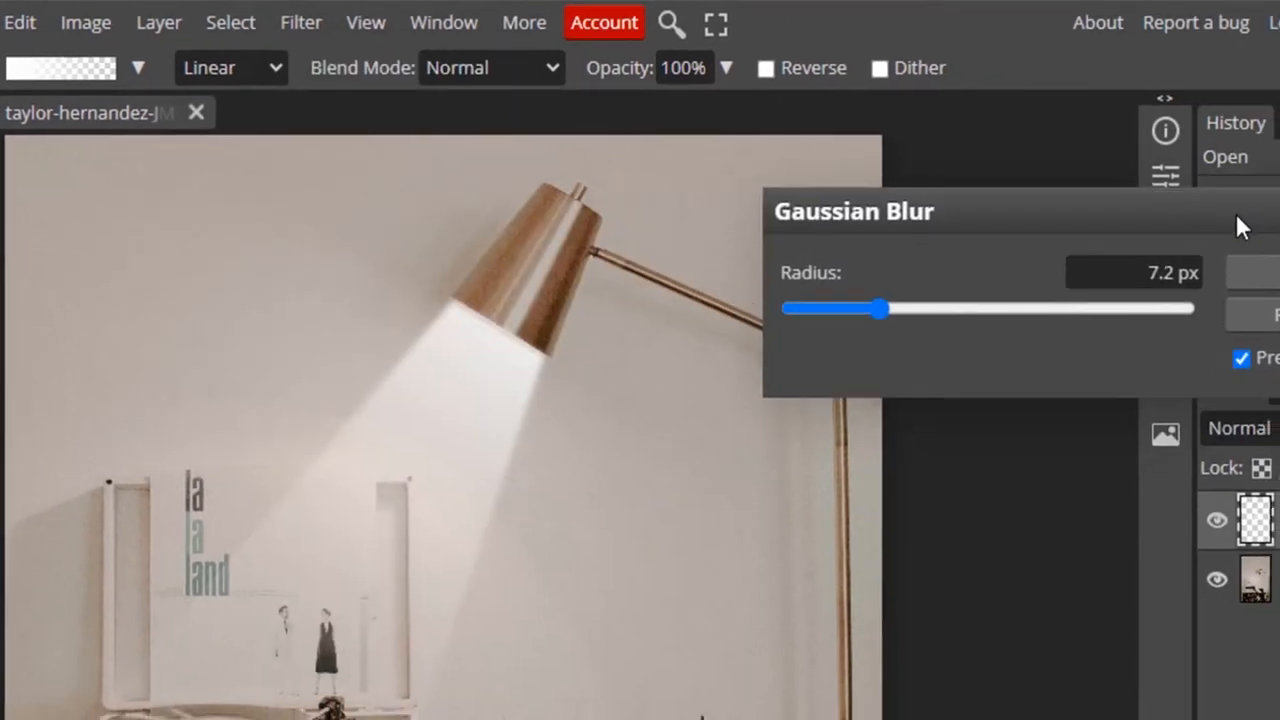
left_click_drag(880, 308, 828, 278)
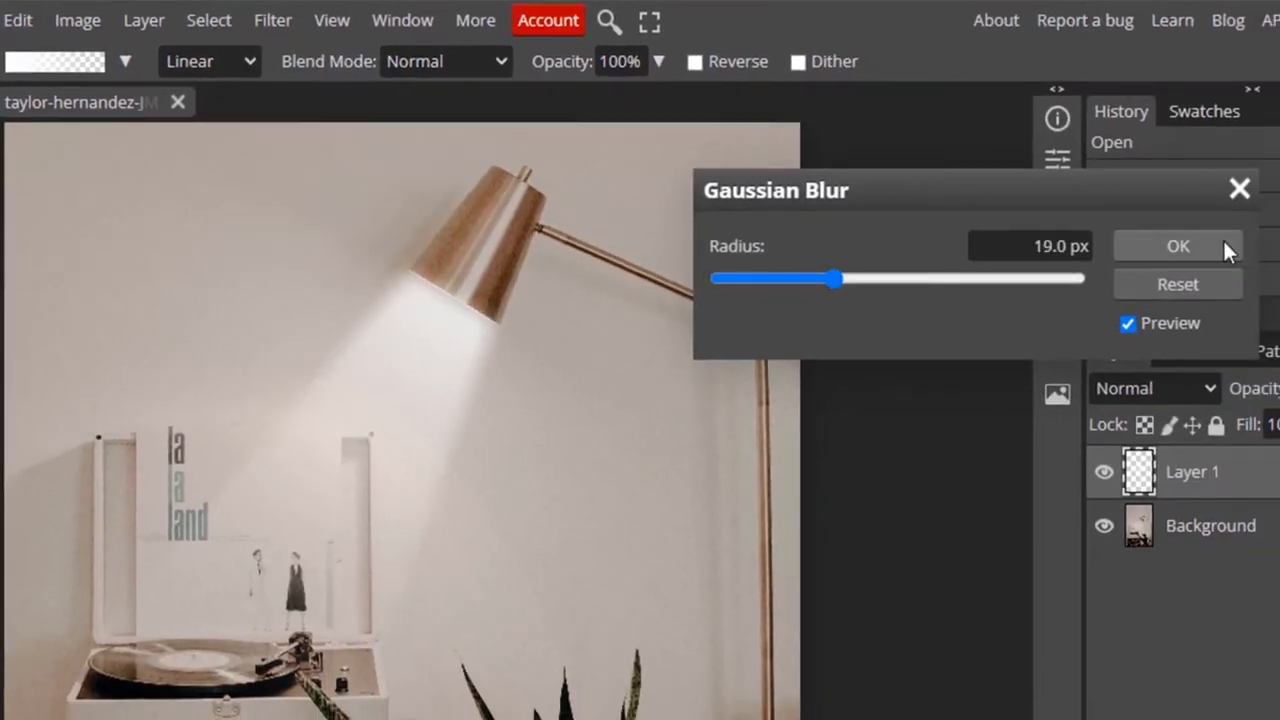
left_click(1176, 246)
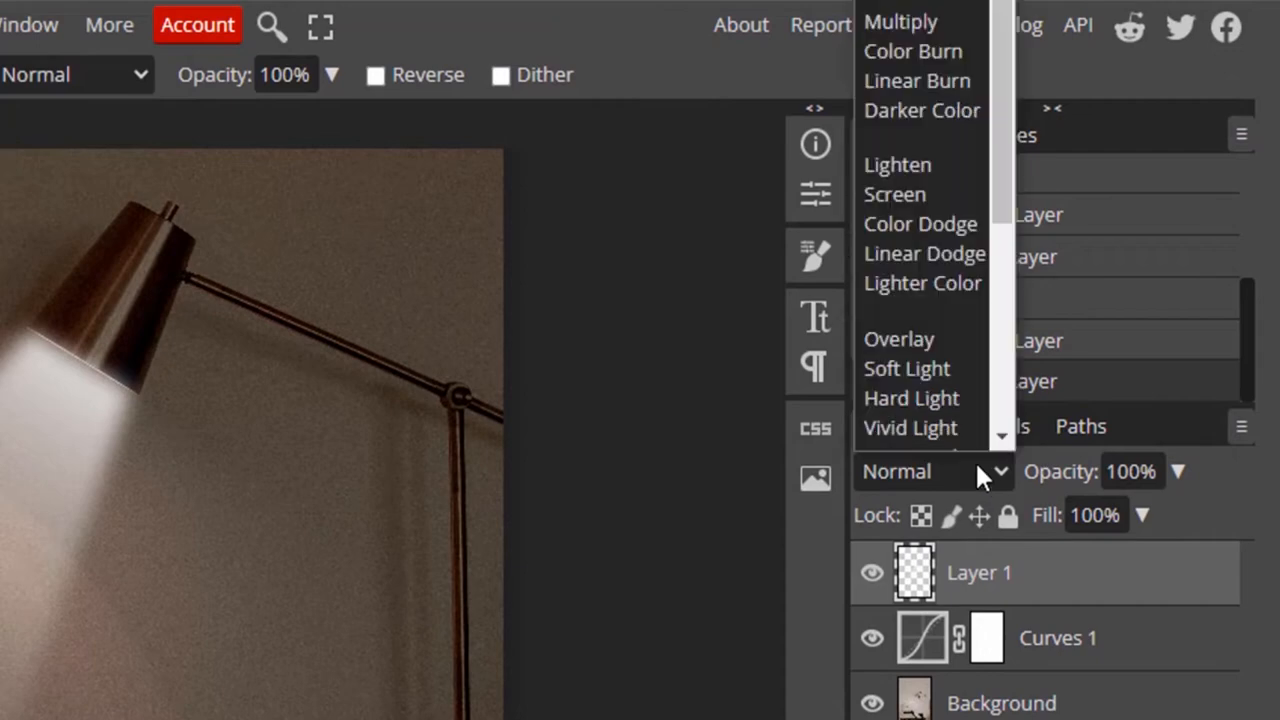
Step: Set the beam layer's blend mode to Overlay
left_click(898, 338)
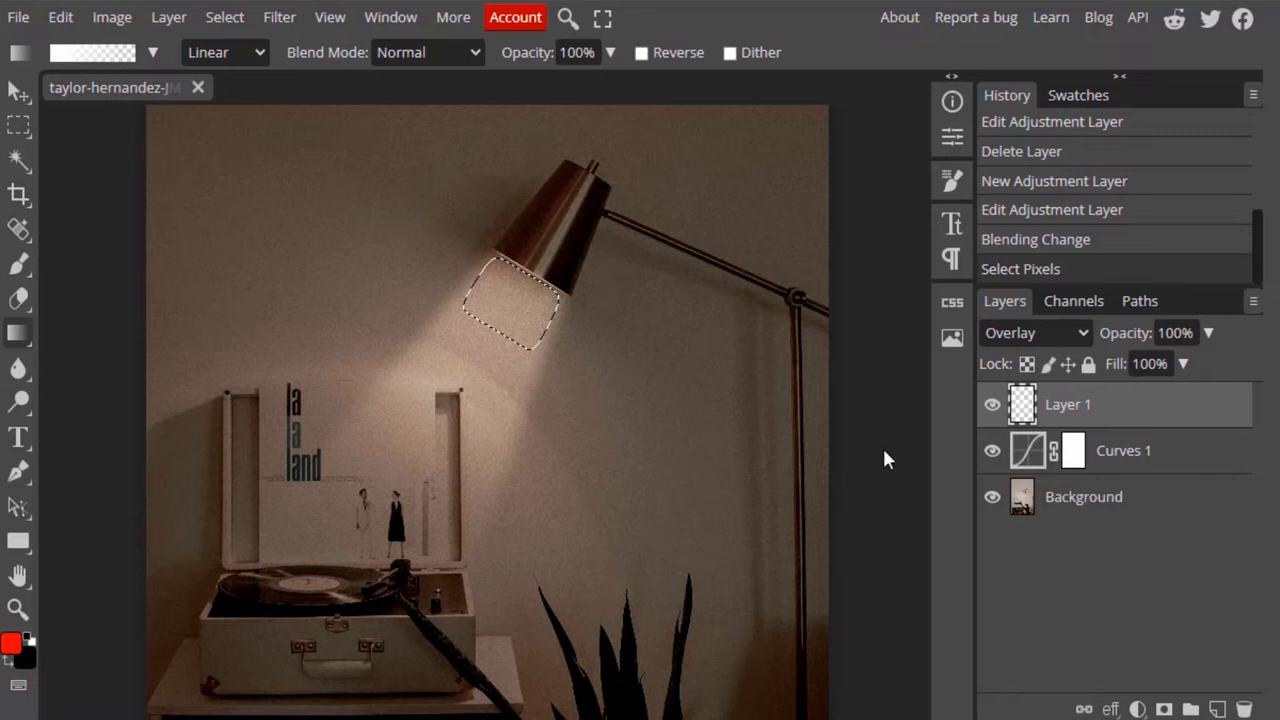
Step: Fill the lamp opening's selection on the Curves 1 mask and show the mask's properties
left_click(1124, 450)
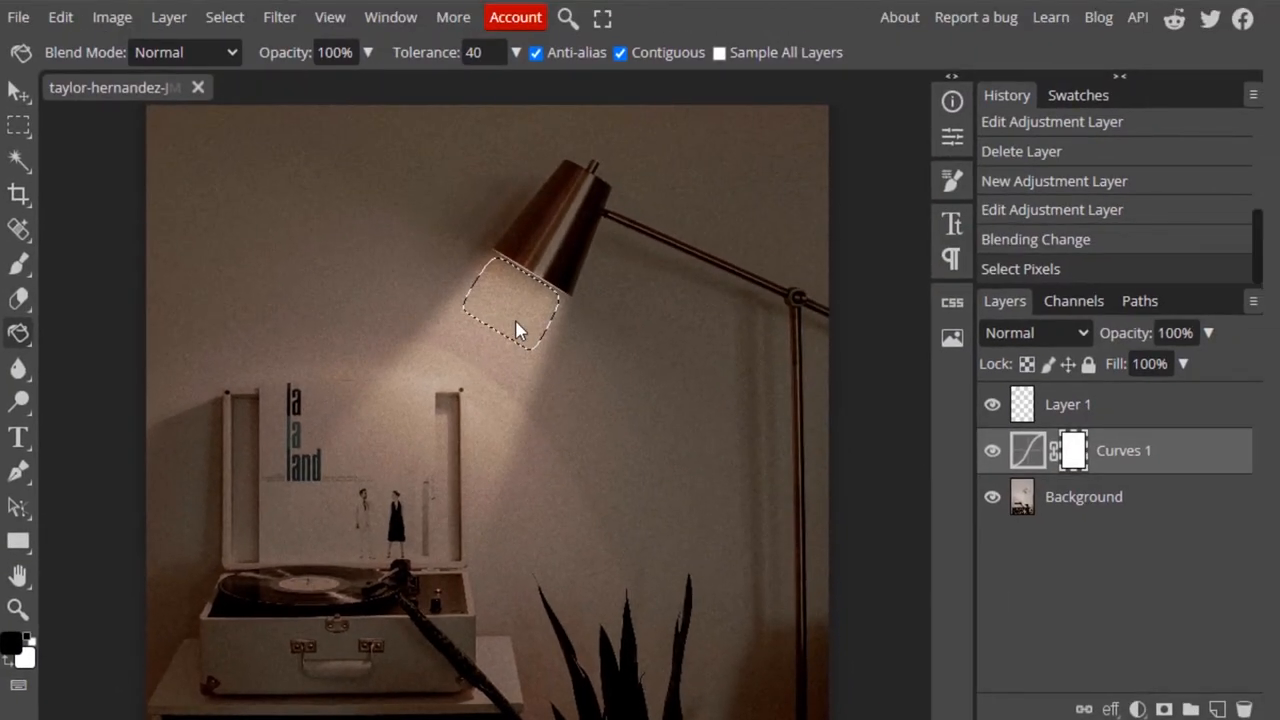
left_click(516, 310)
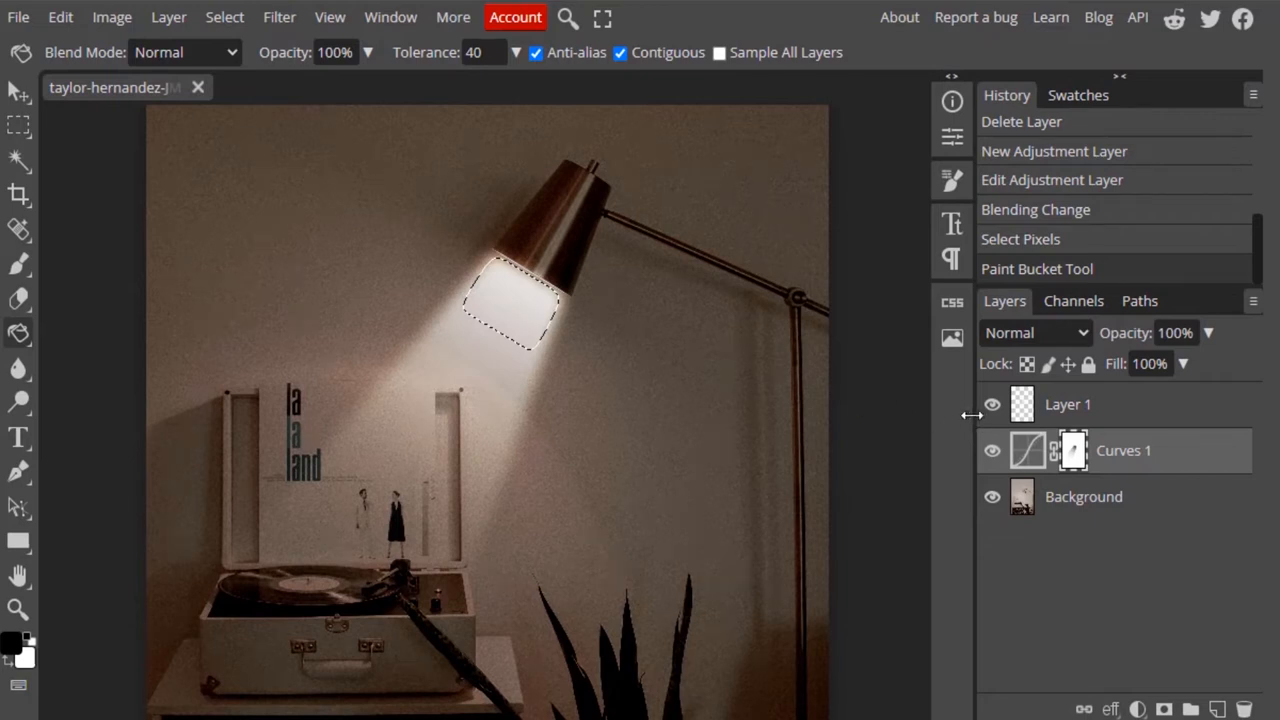
left_click(1072, 450)
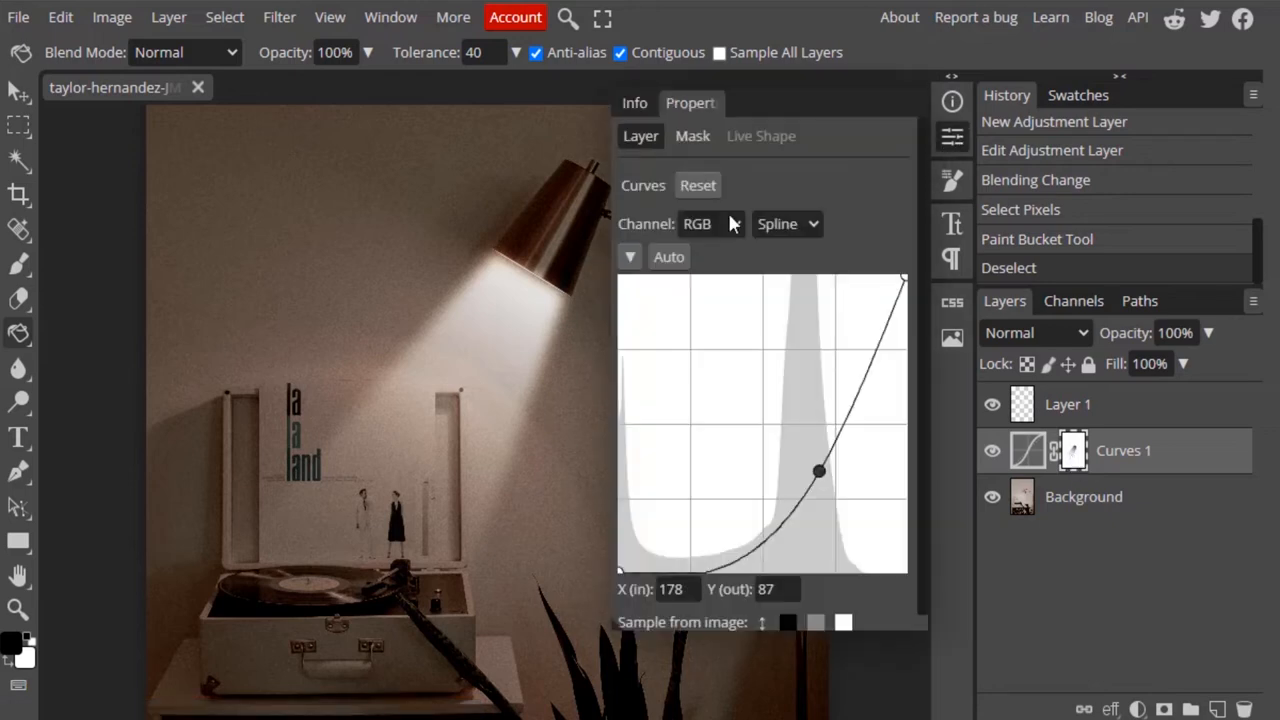
left_click(692, 136)
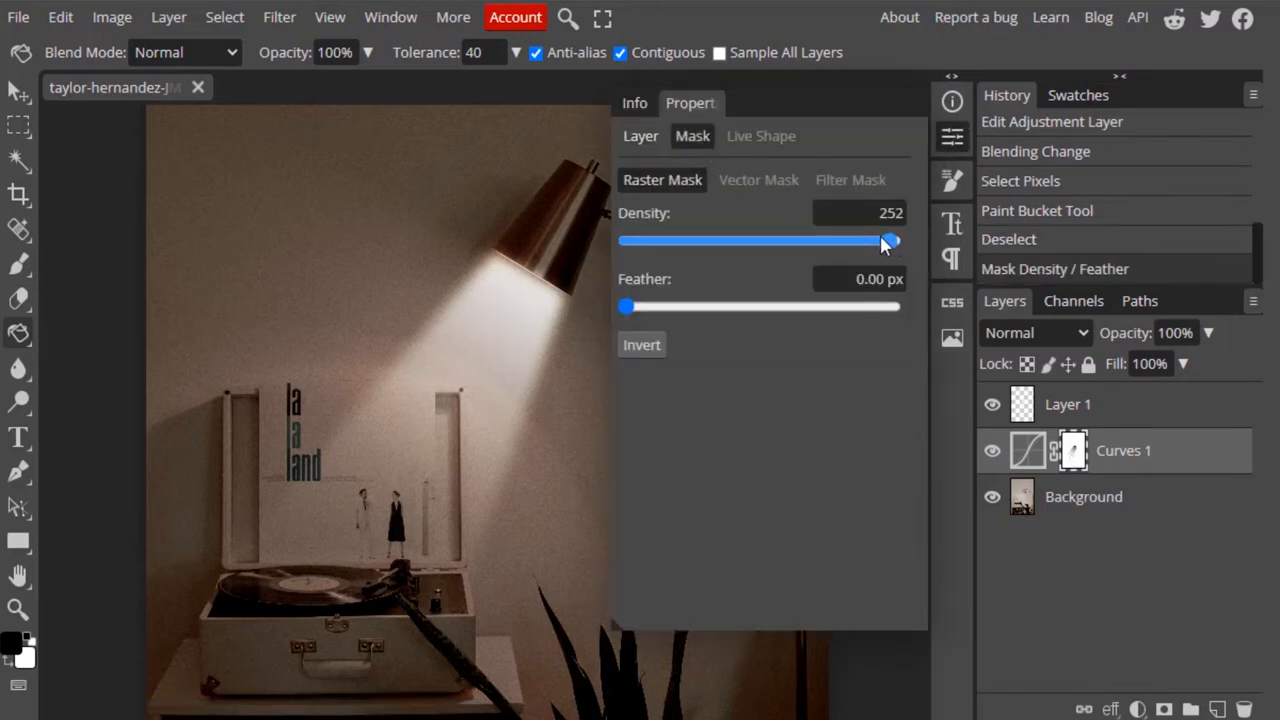
Step: Set the Curves mask to density 155 and 25 px feather, toggling it off and on to compare
left_click_drag(888, 240, 790, 240)
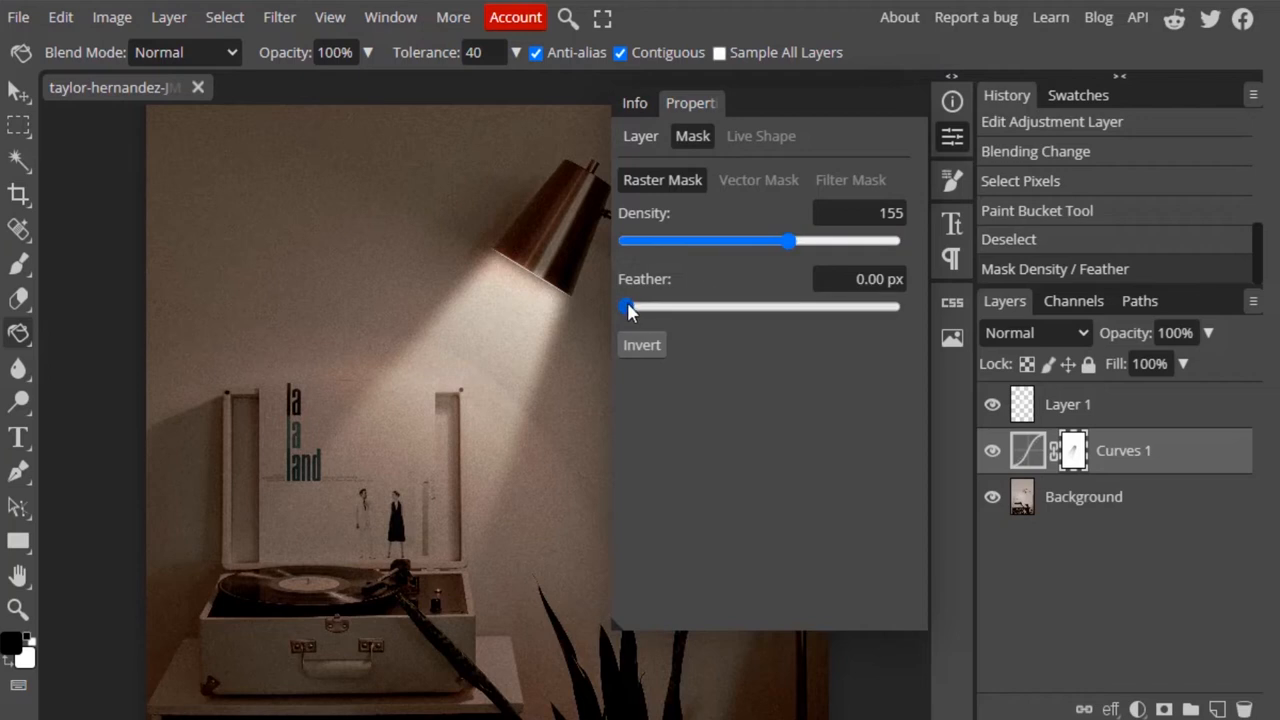
left_click_drag(628, 308, 690, 308)
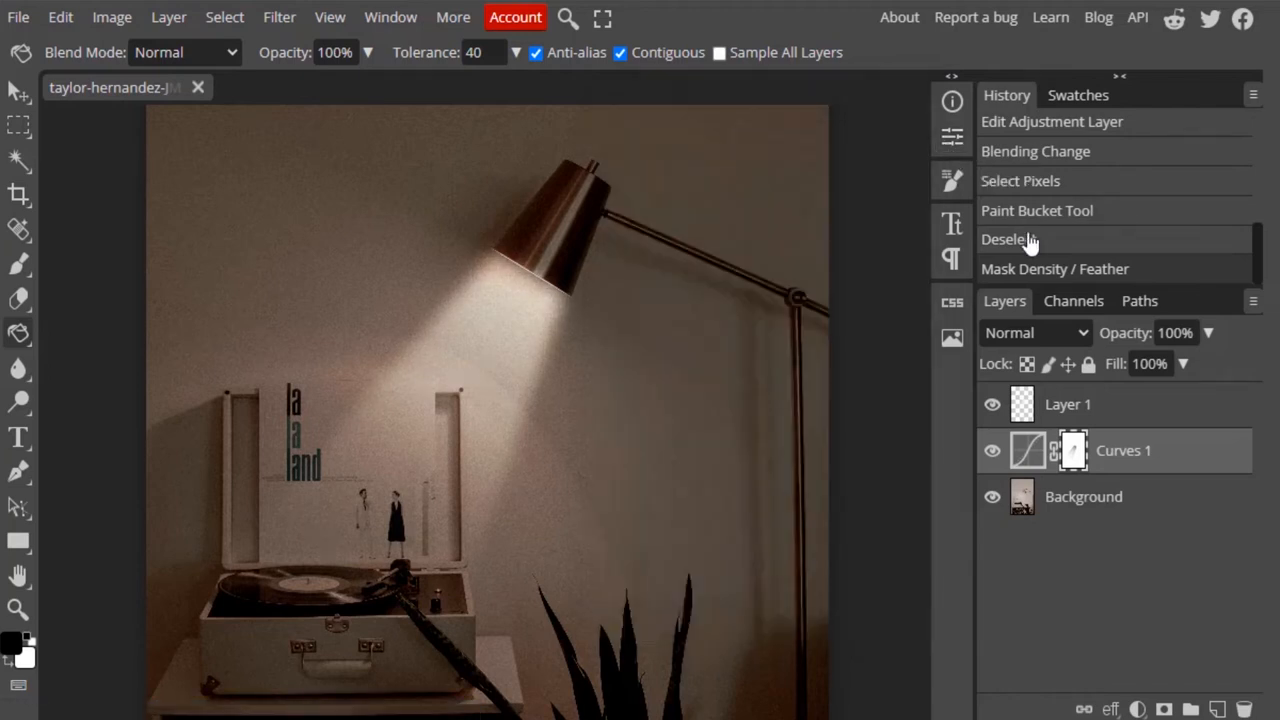
left_click(1072, 450)
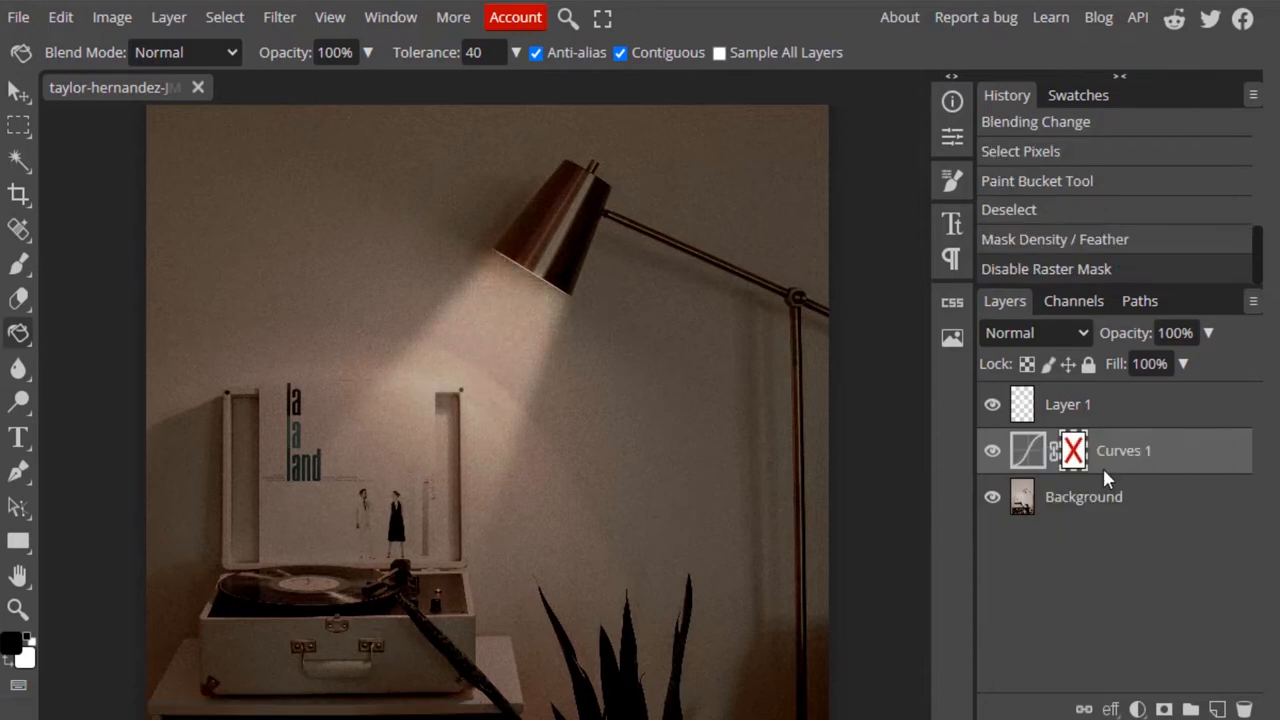
right_click(1072, 450)
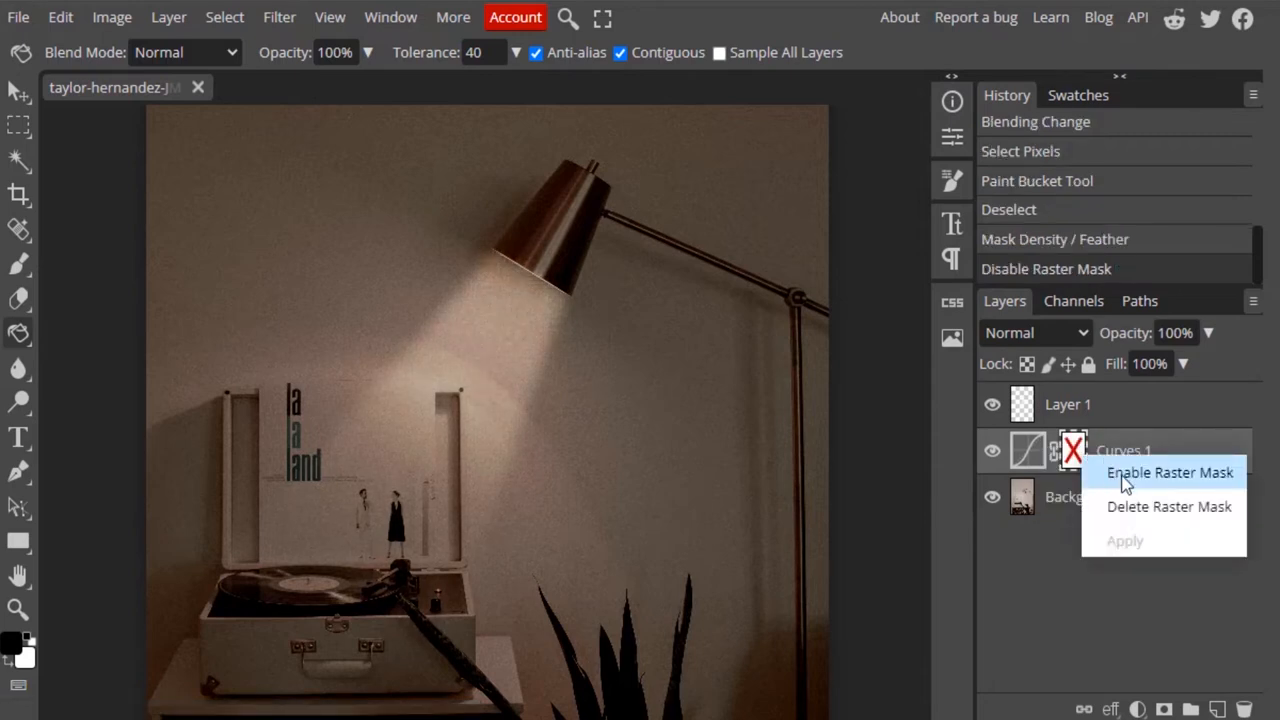
left_click(1168, 472)
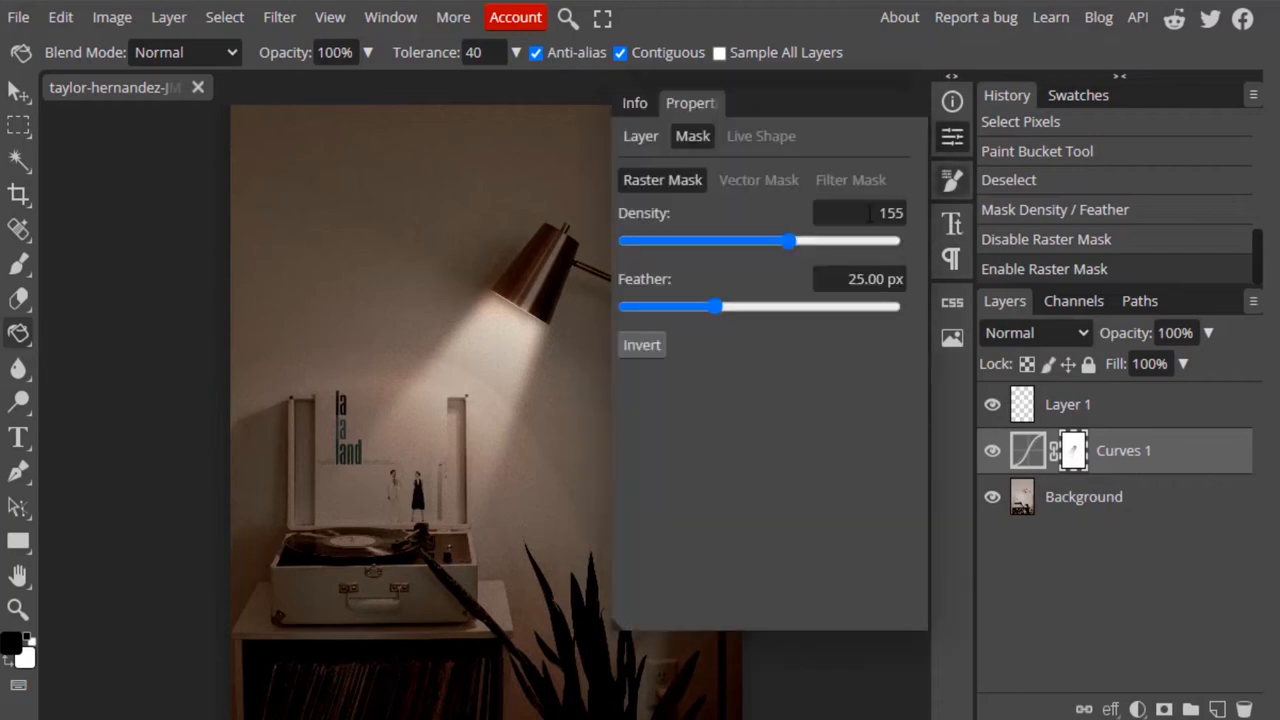
left_click_drag(684, 306, 740, 306)
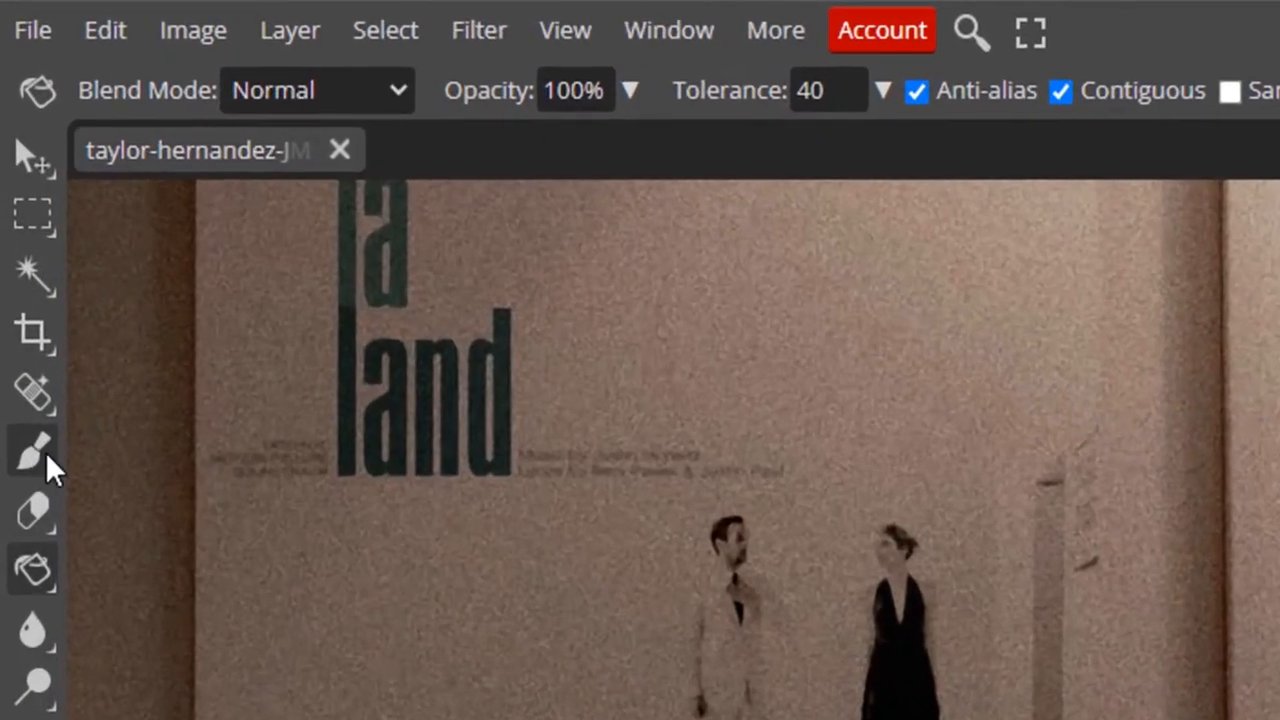
Step: Brush a white highlight on the tonearm and blend its layer in Soft Light
left_click(32, 452)
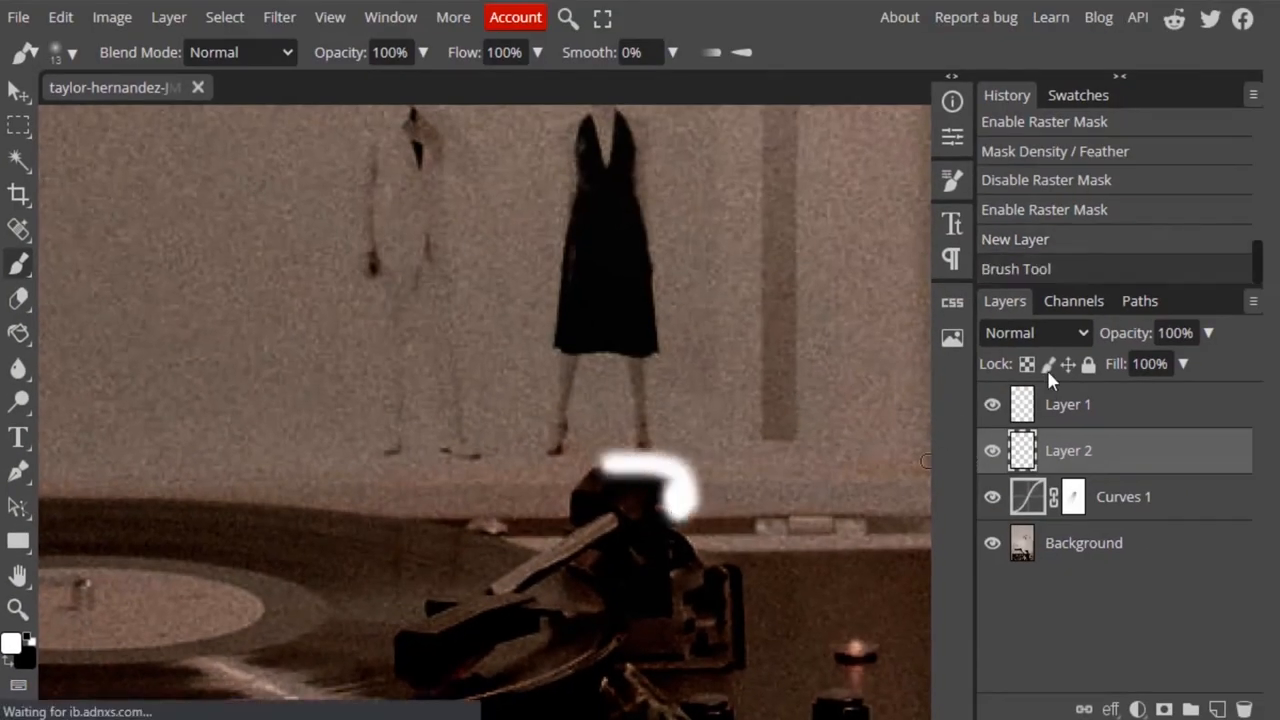
left_click(1036, 332)
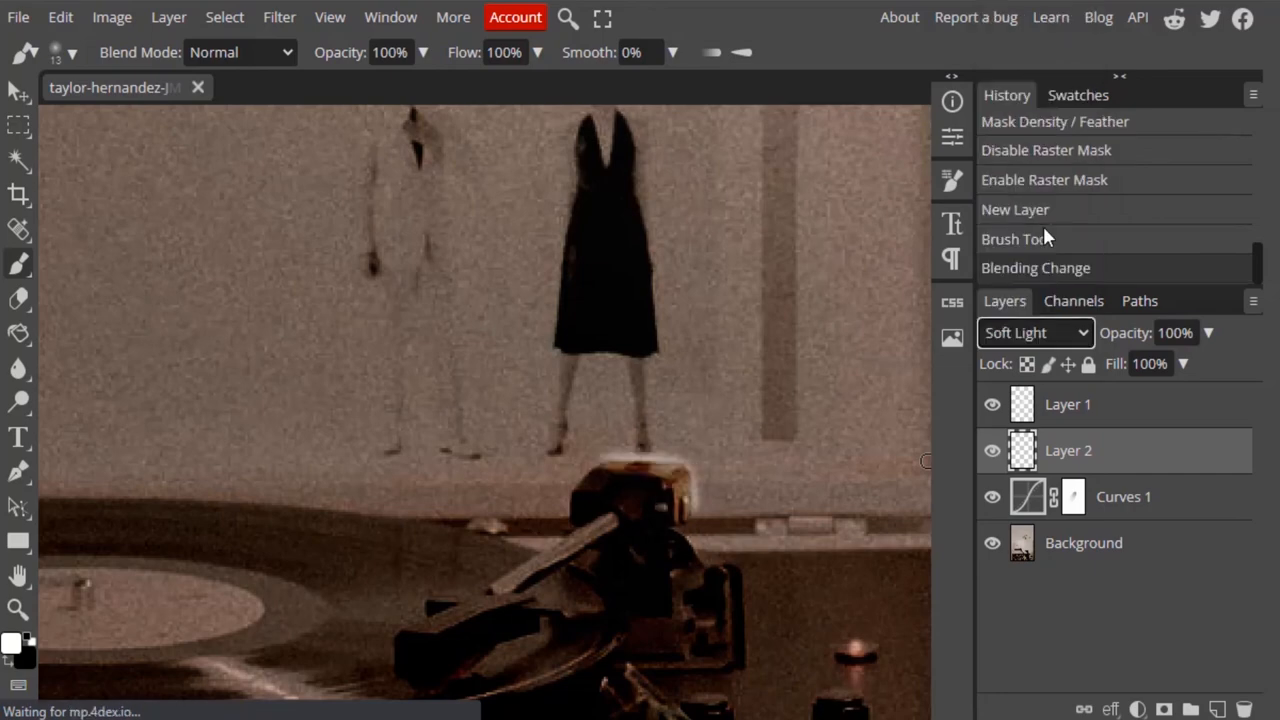